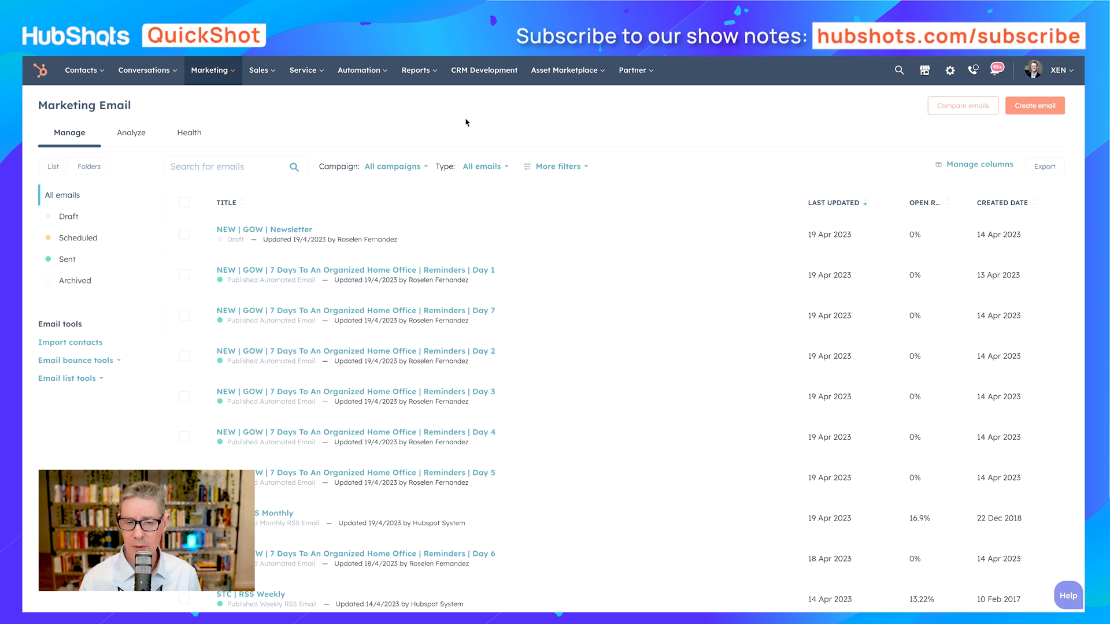
mouse_move(827, 128)
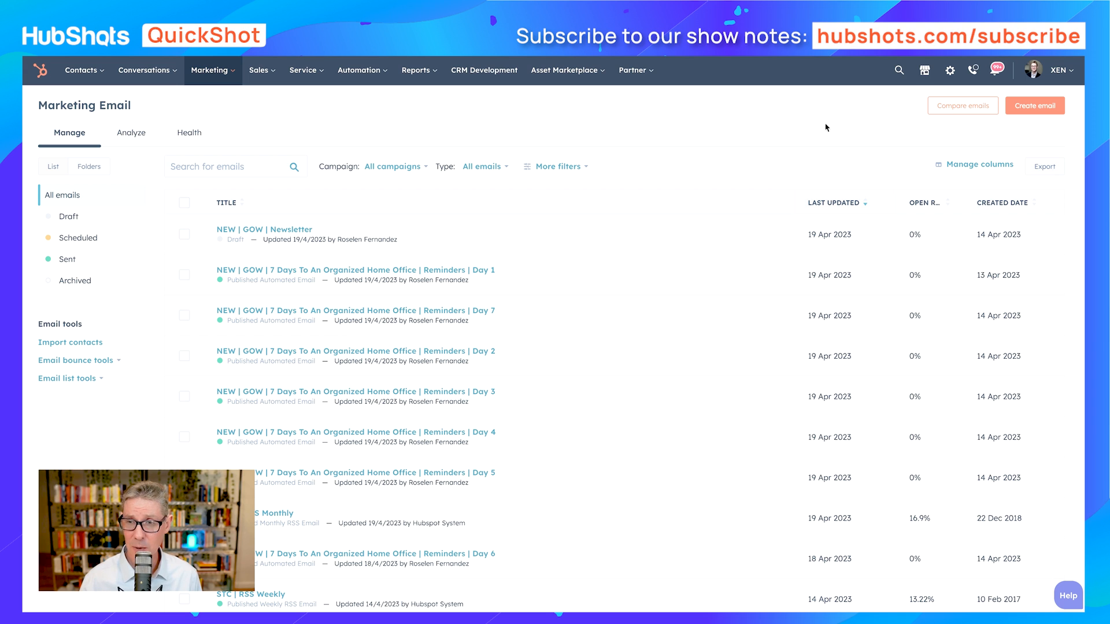
- Bring up the email list's Edit columns dialog after a first look and dismissing it
left_click(979, 164)
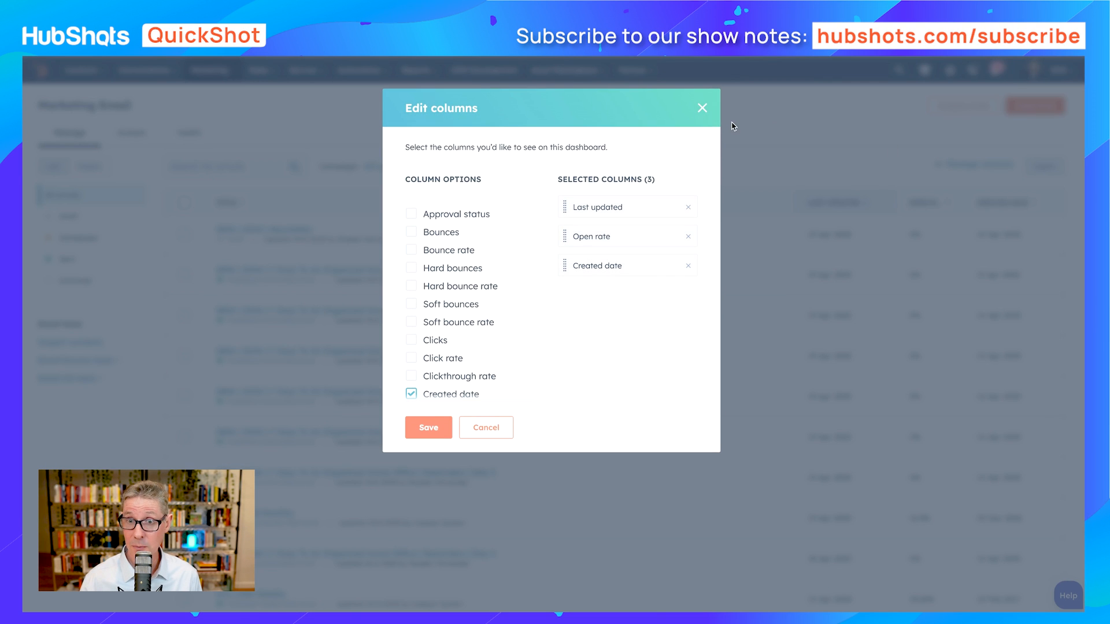
left_click(703, 107)
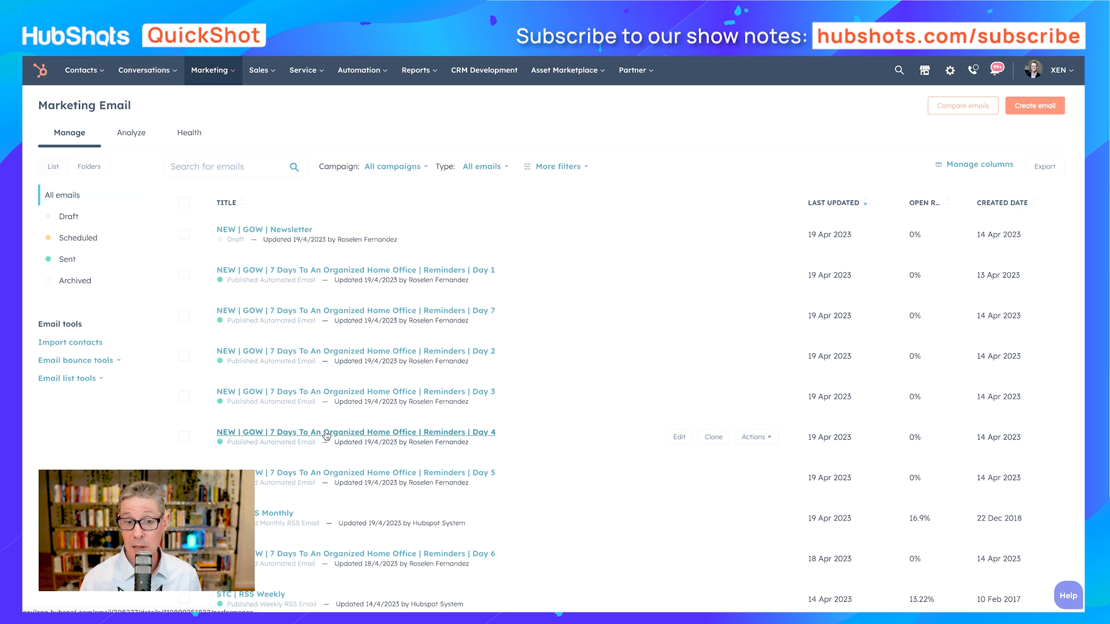
scroll("down", 3)
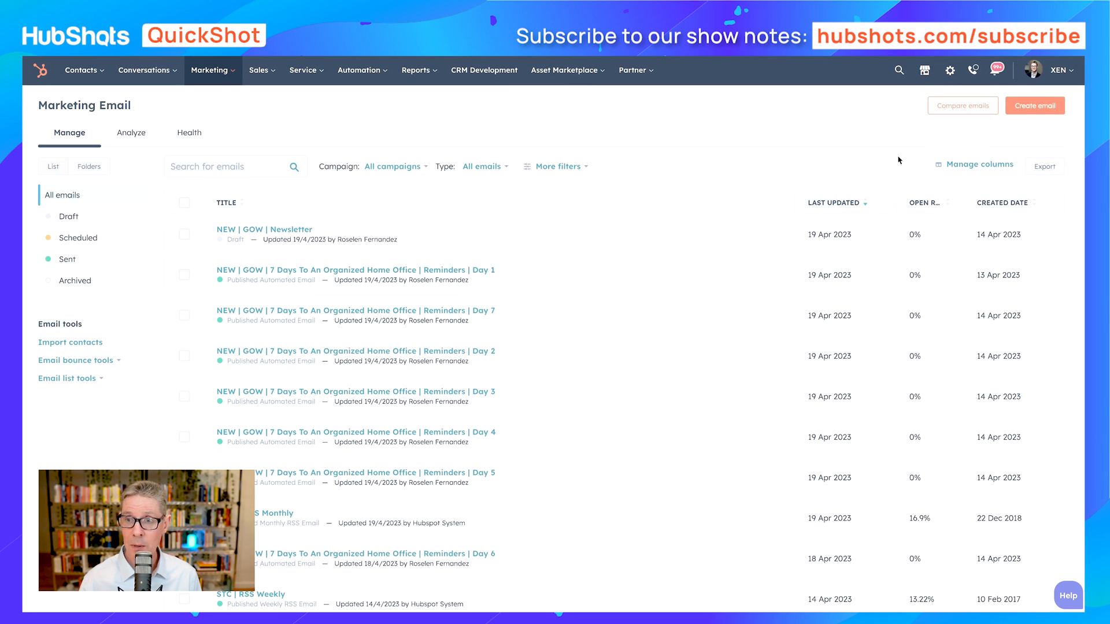
mouse_move(963, 171)
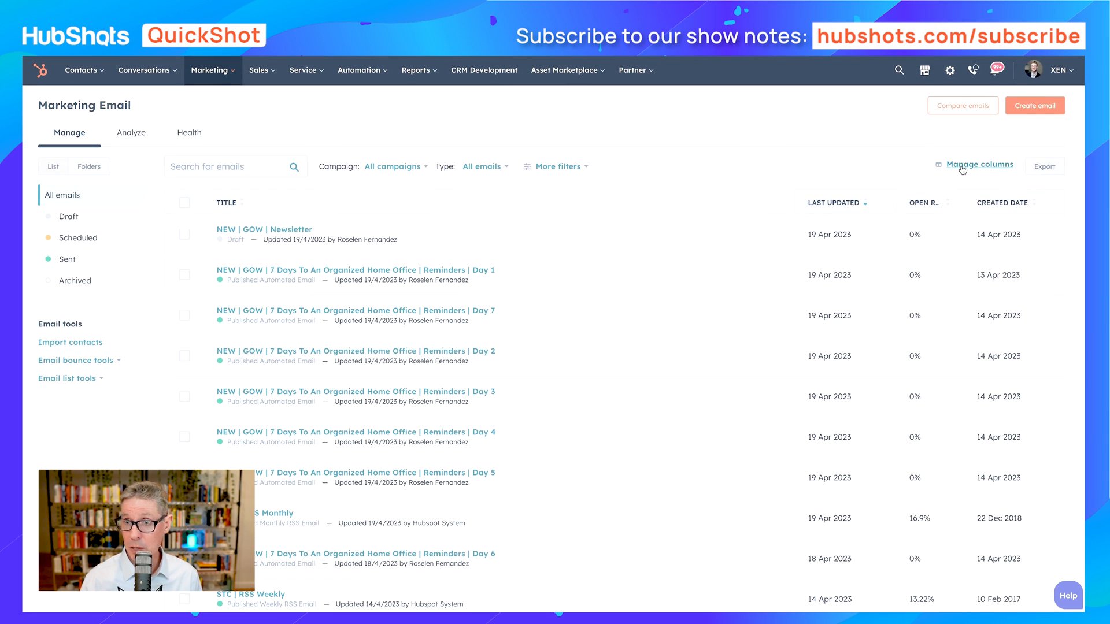
left_click(980, 164)
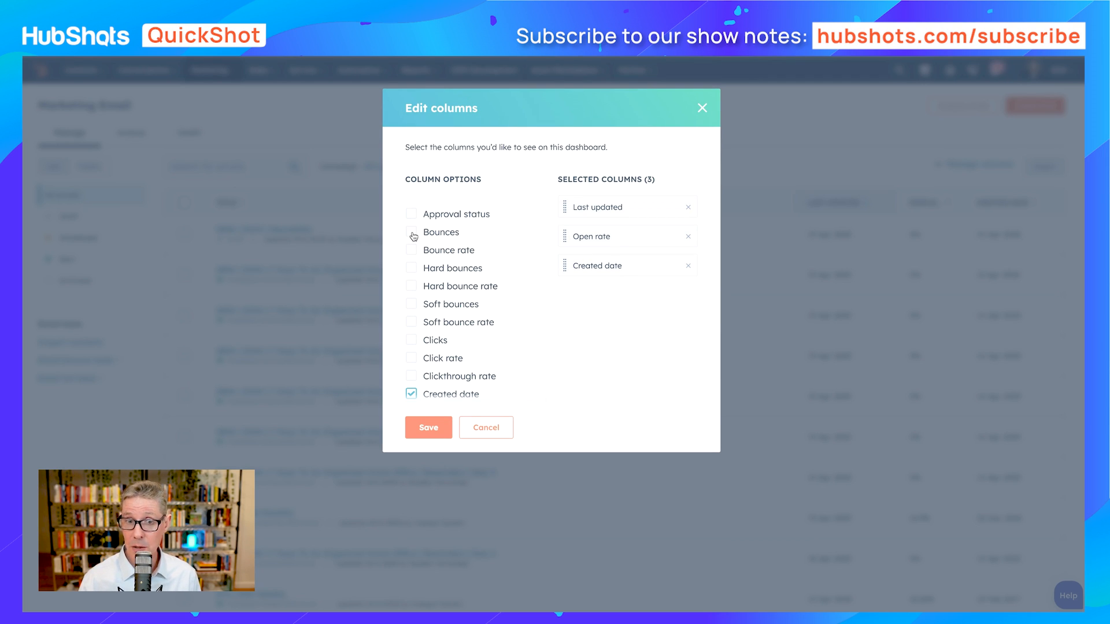
- Tick Bounces, Clicks, Delivered, Opens, Replies, Sent, Unsubscribes and Spam reports, reaching 11 chosen columns
left_click(412, 232)
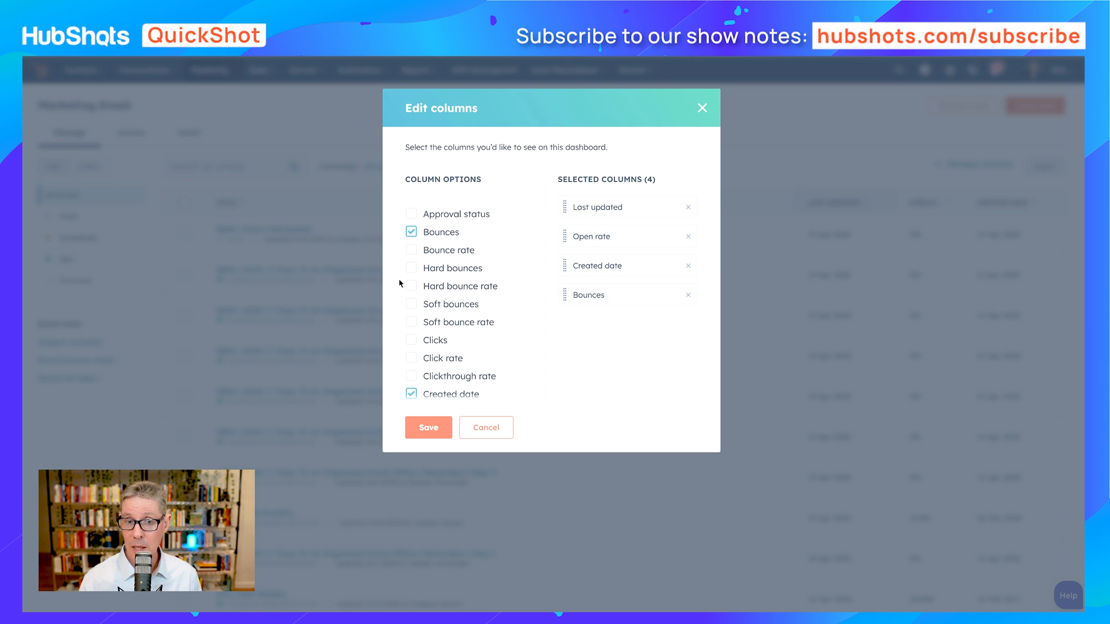
mouse_move(409, 360)
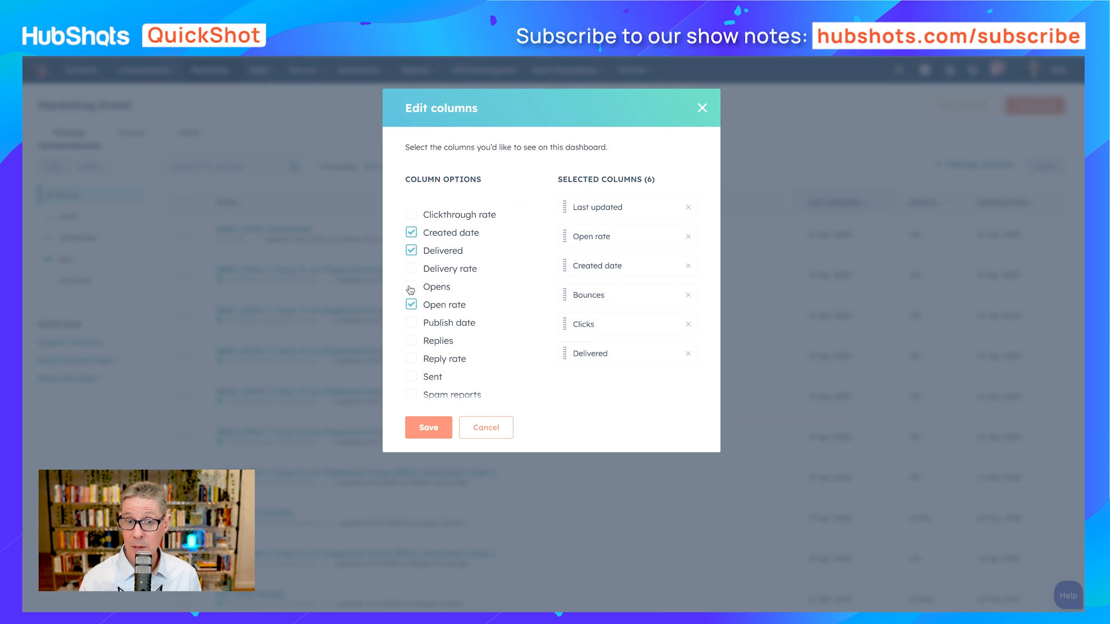
left_click(411, 287)
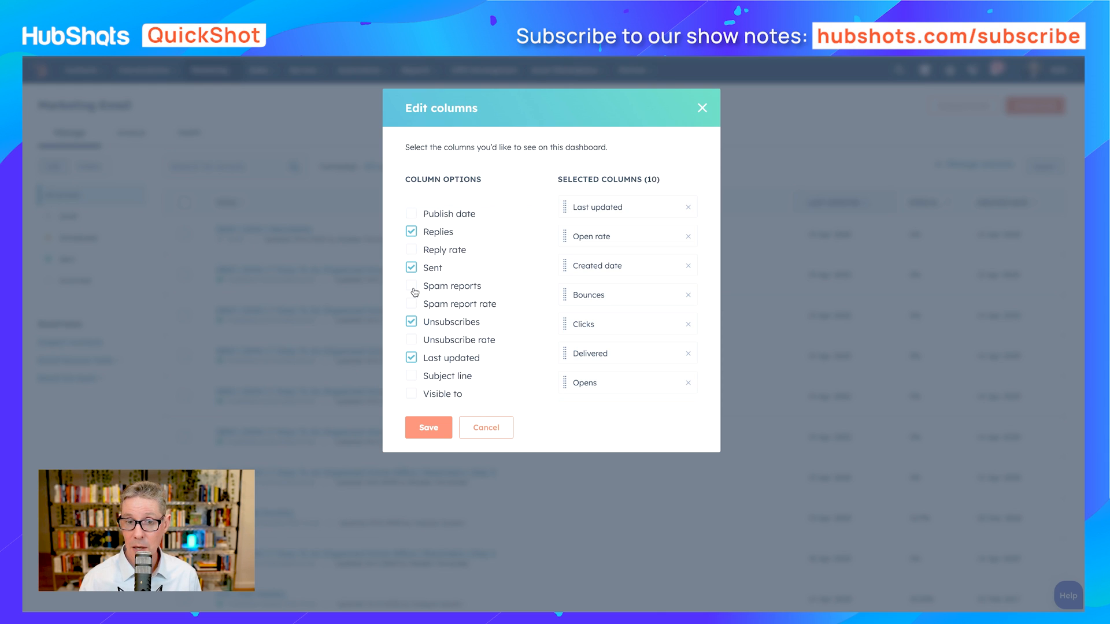
left_click(410, 286)
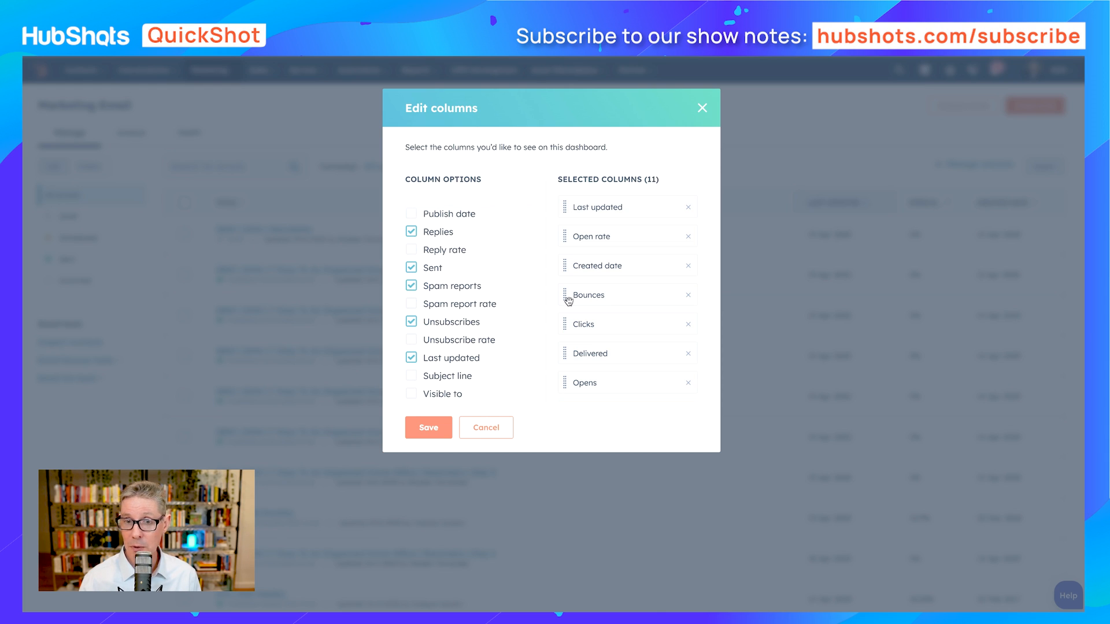
mouse_move(607, 212)
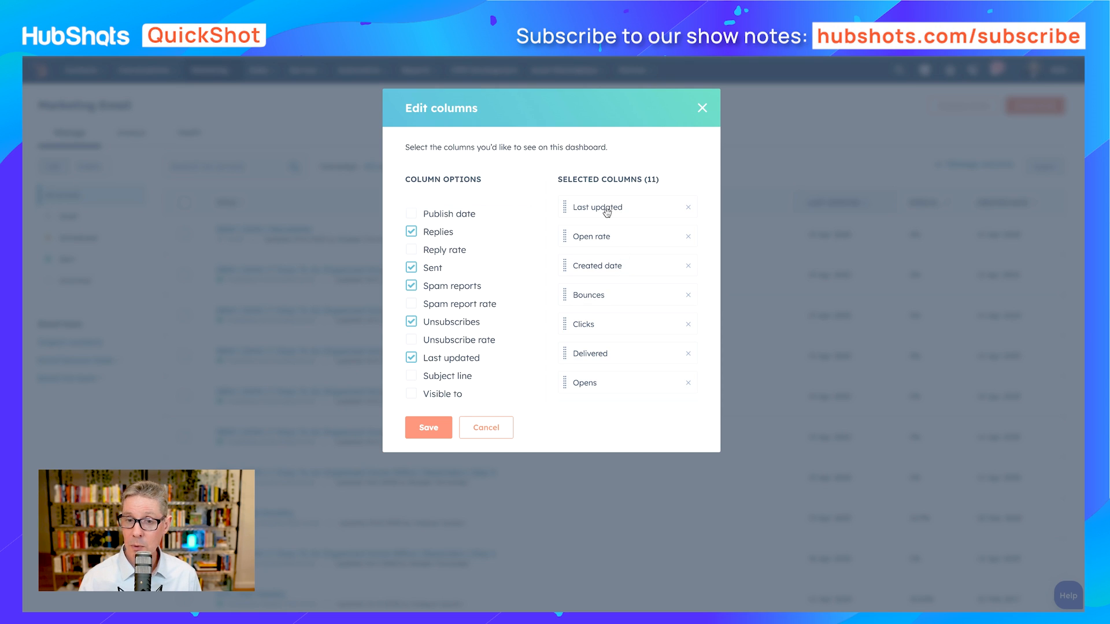
mouse_move(587, 355)
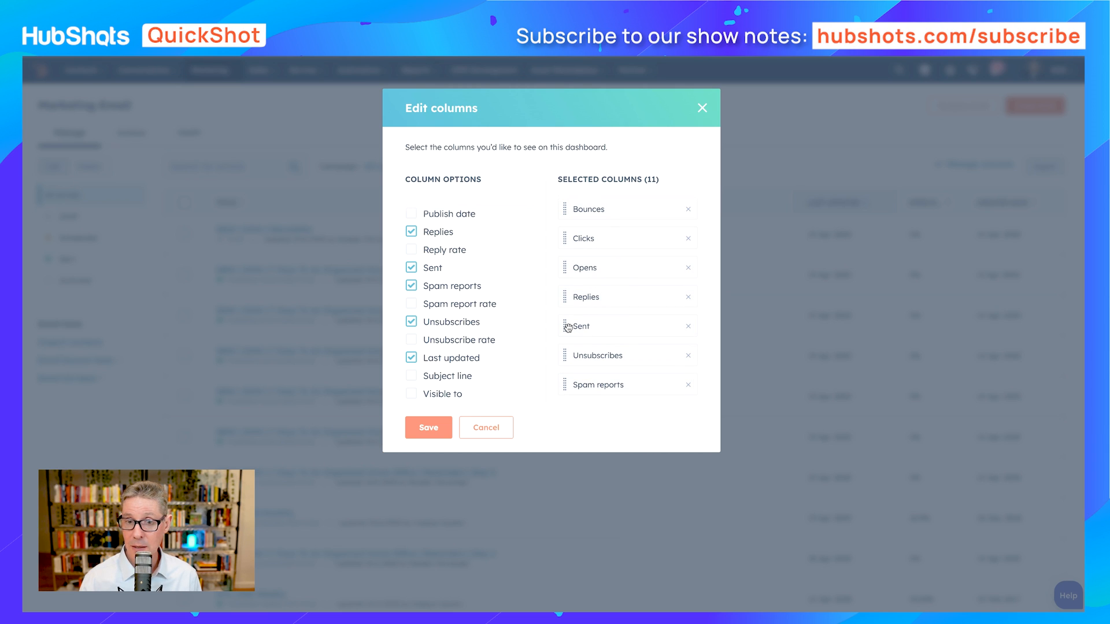
- Drag metric columns so Sent, Delivered, Opens, Open rate, Clicks, Replies follow Last updated
left_click_drag(577, 326, 591, 198)
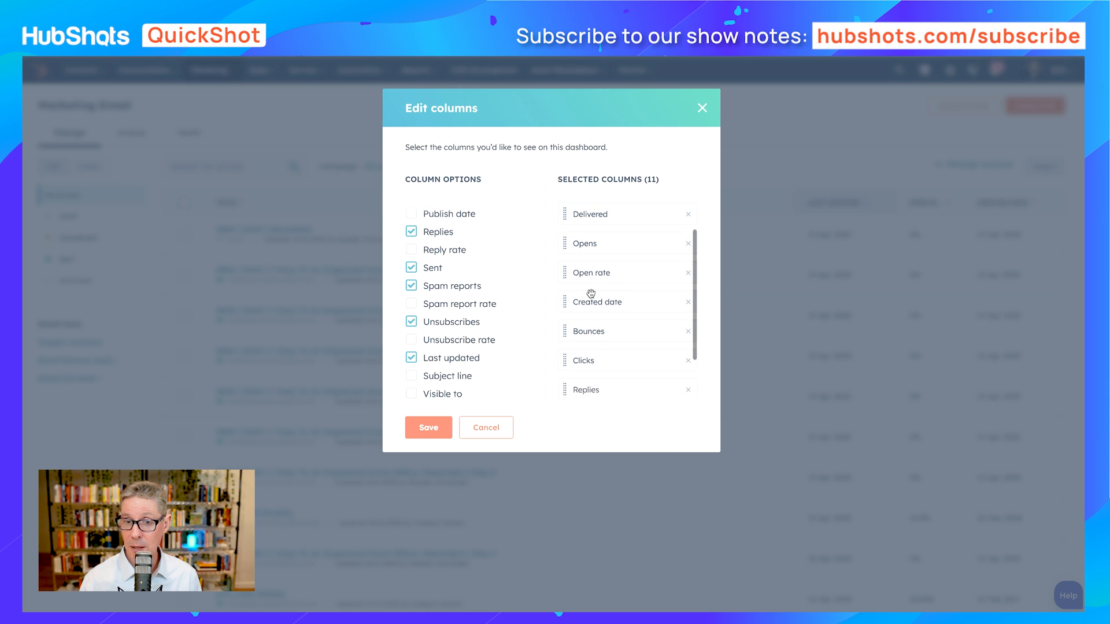
scroll("down", 3)
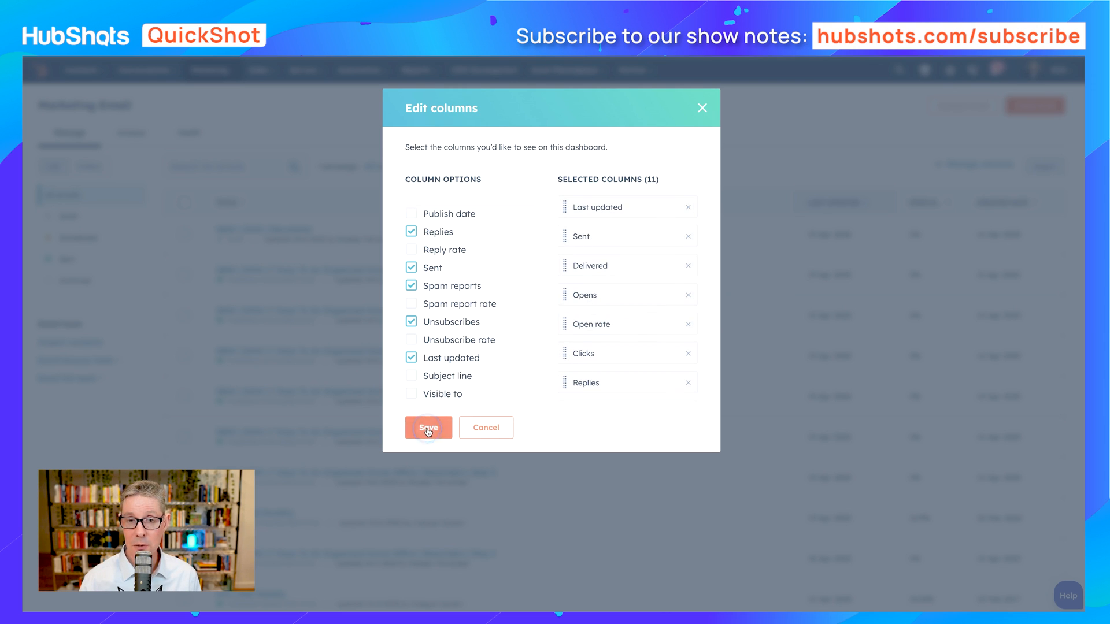
- Save the column setup and review sent, delivered, opens, clicks, replies, unsubscribes, bounces per email
left_click(429, 428)
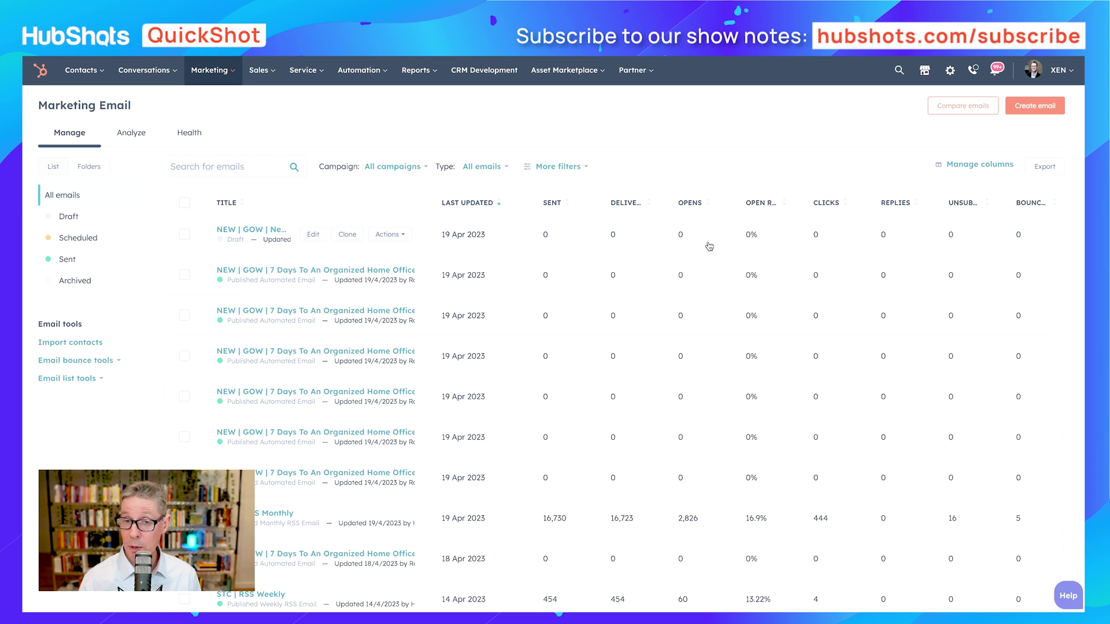
mouse_move(727, 441)
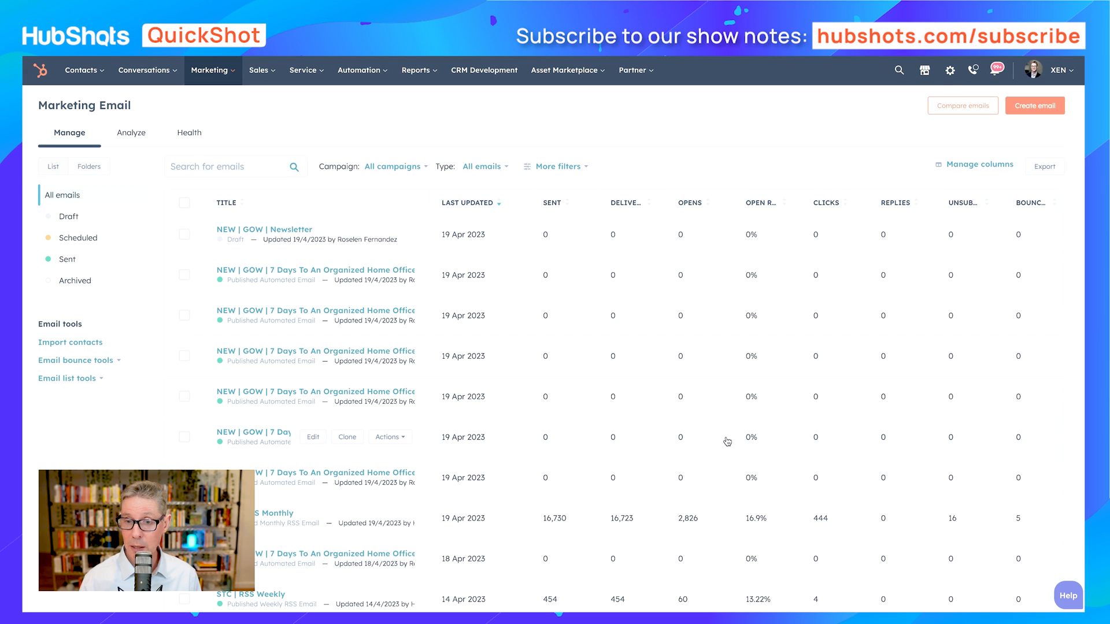
scroll("down", 3)
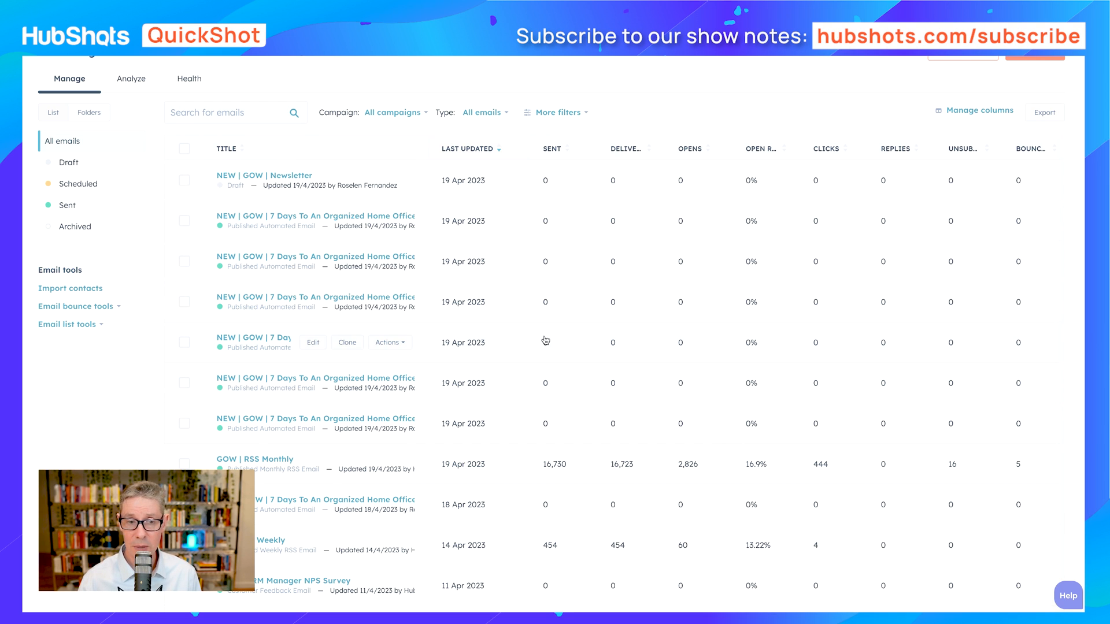
scroll("down", 3)
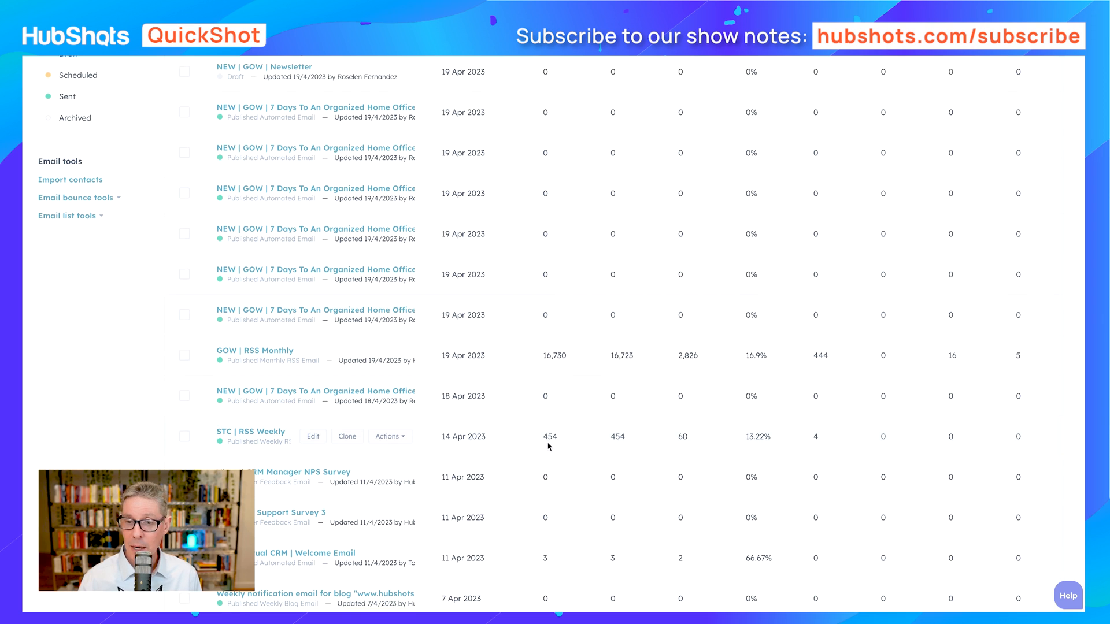
scroll("down", 3)
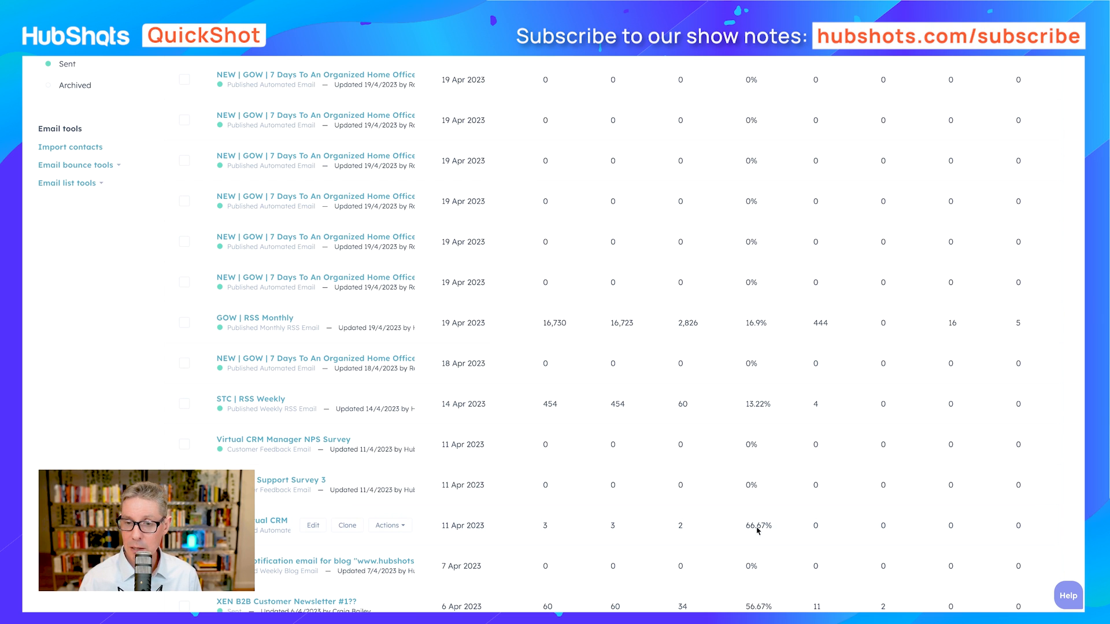
mouse_move(545, 529)
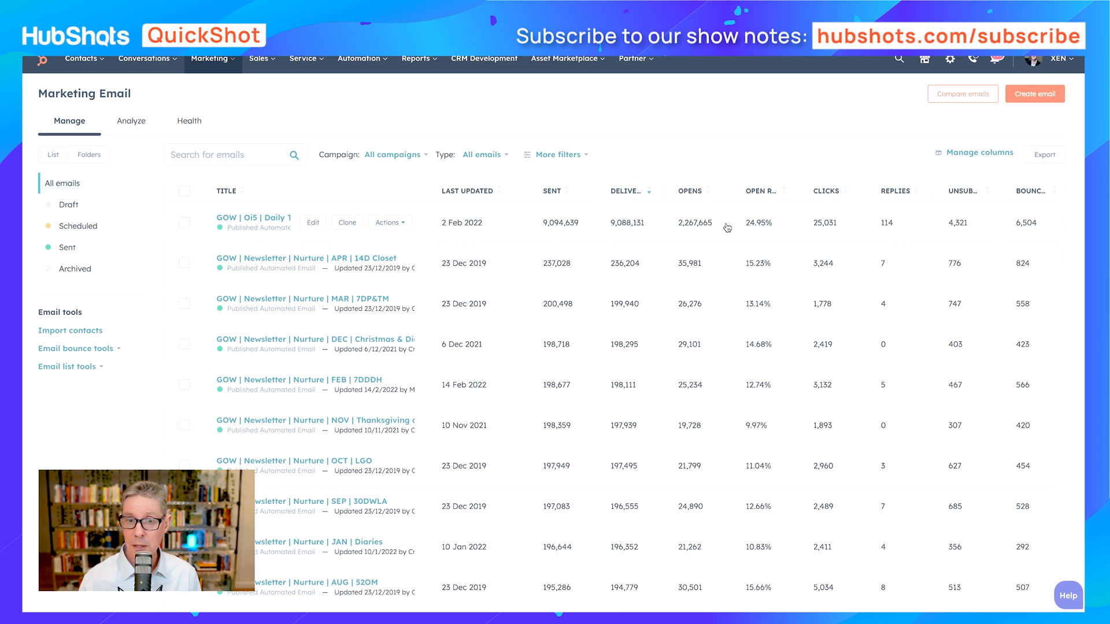
mouse_move(622, 227)
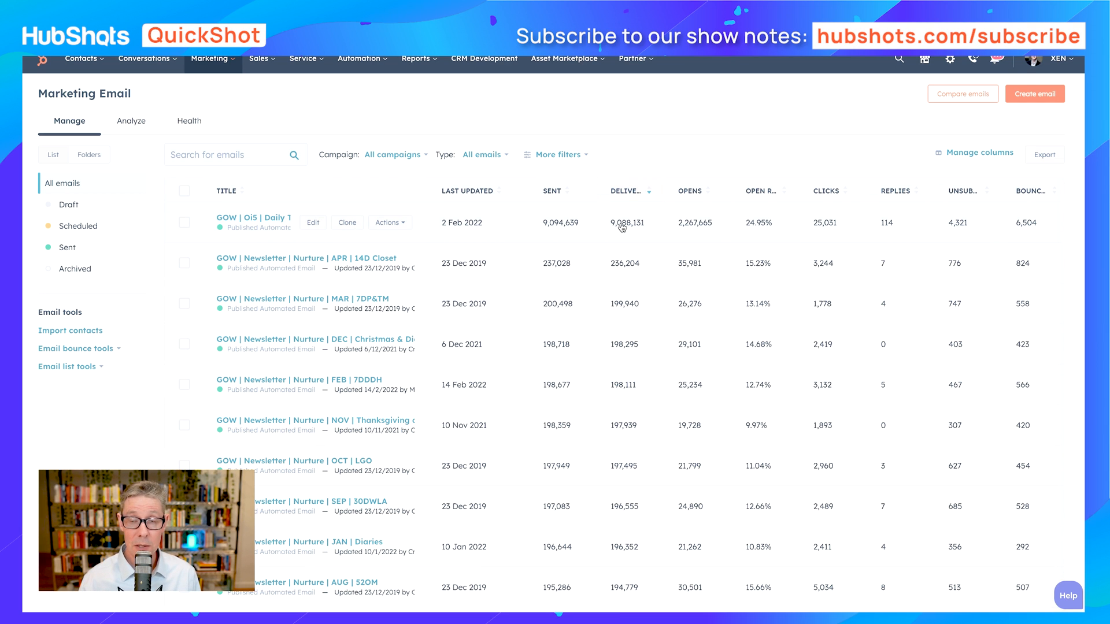
mouse_move(781, 234)
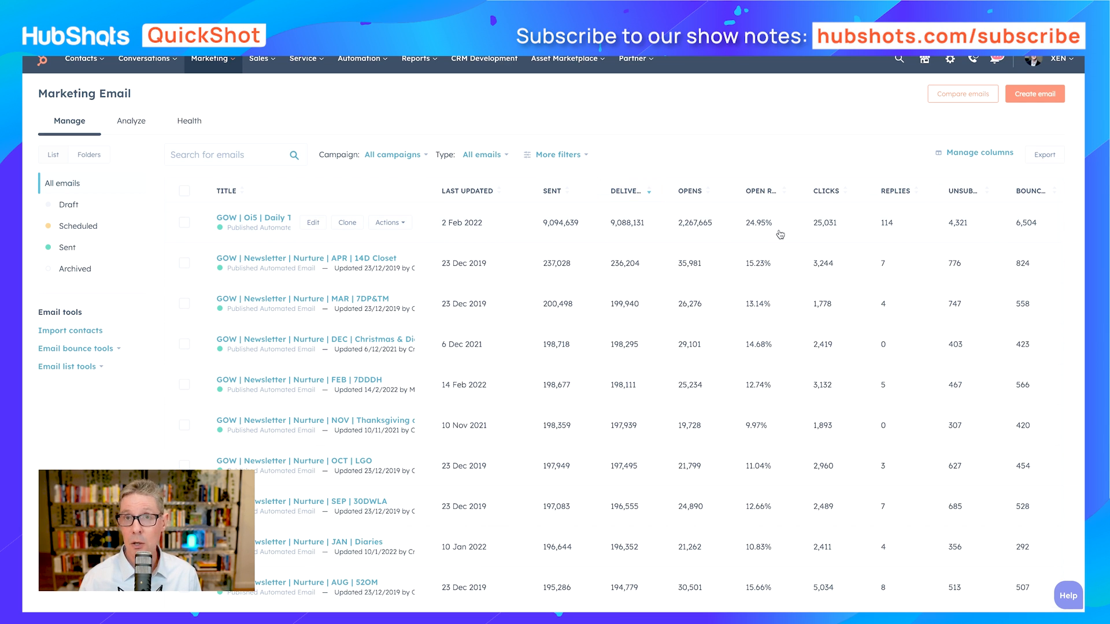
- With the list sorted by Delivered descending, scroll right to spam reports and created dates
scroll("right", 3)
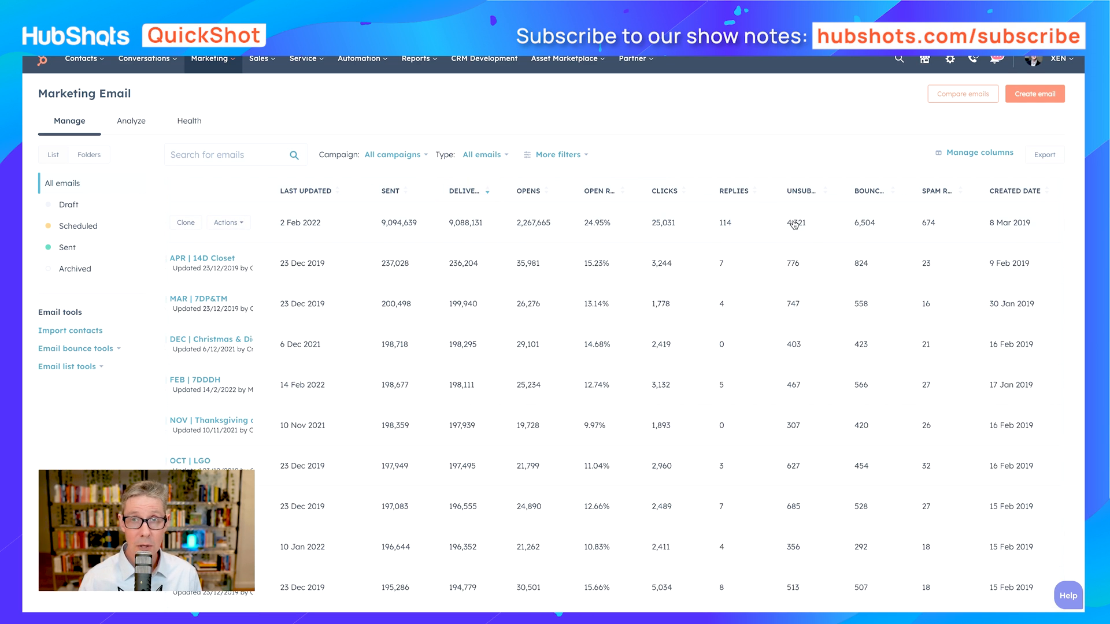
mouse_move(802, 229)
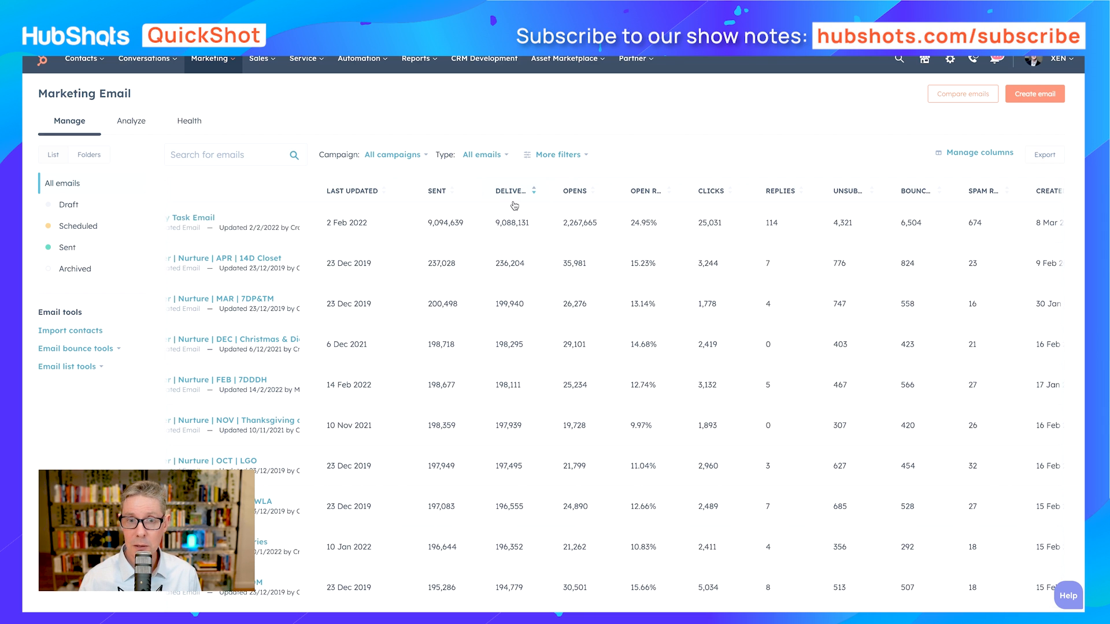
mouse_move(529, 234)
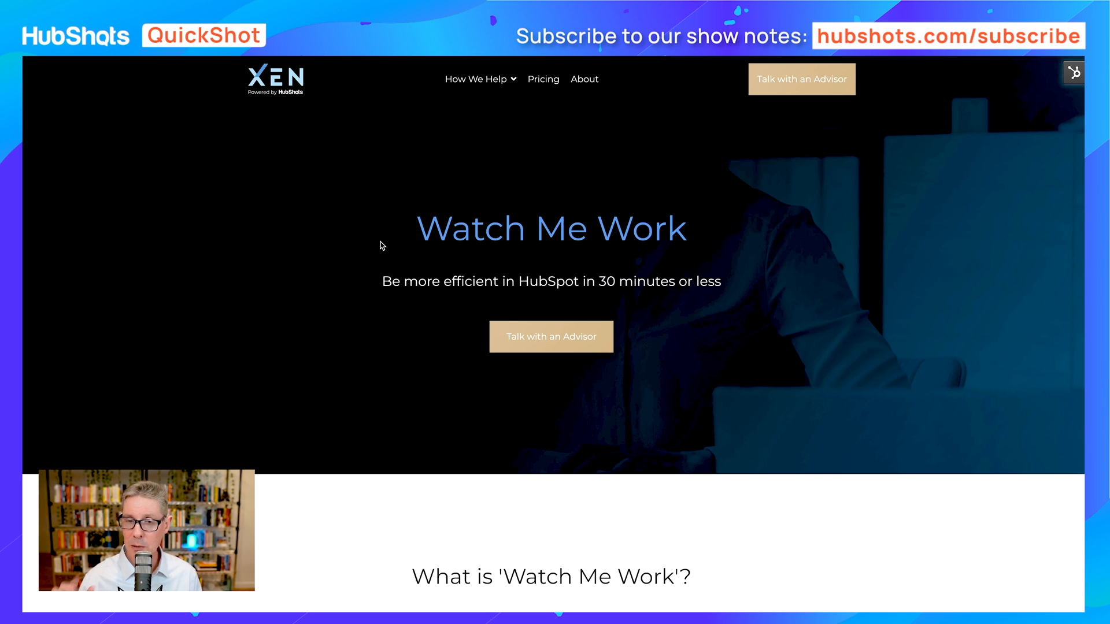
mouse_move(387, 254)
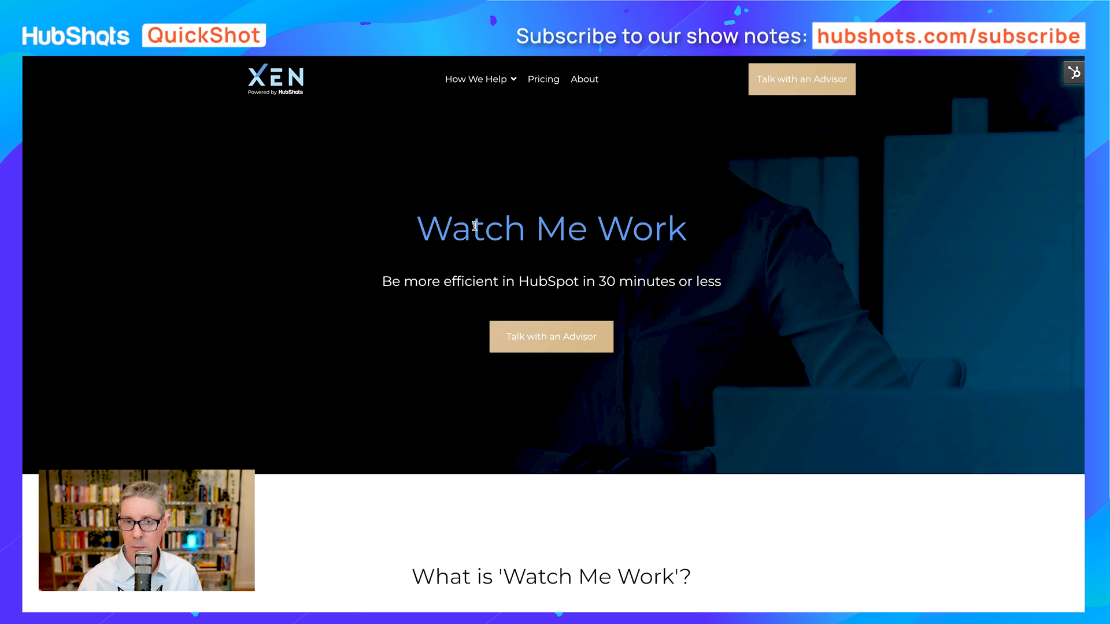
- Scroll the XEN Watch Me Work page to its 'What is Watch Me Work?' explanation
scroll("down", 3)
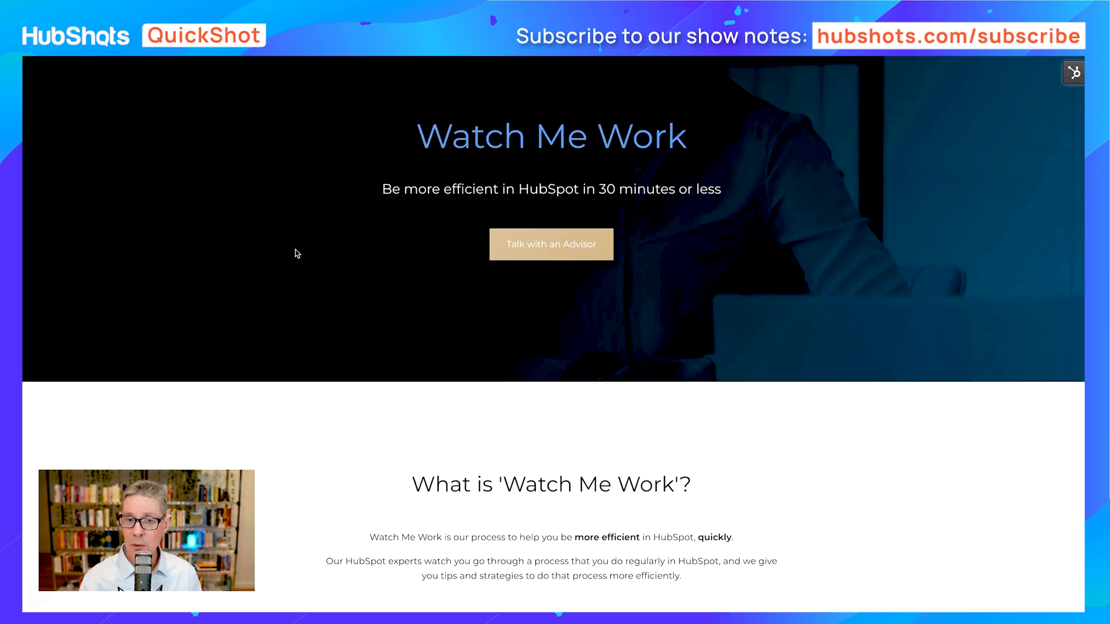